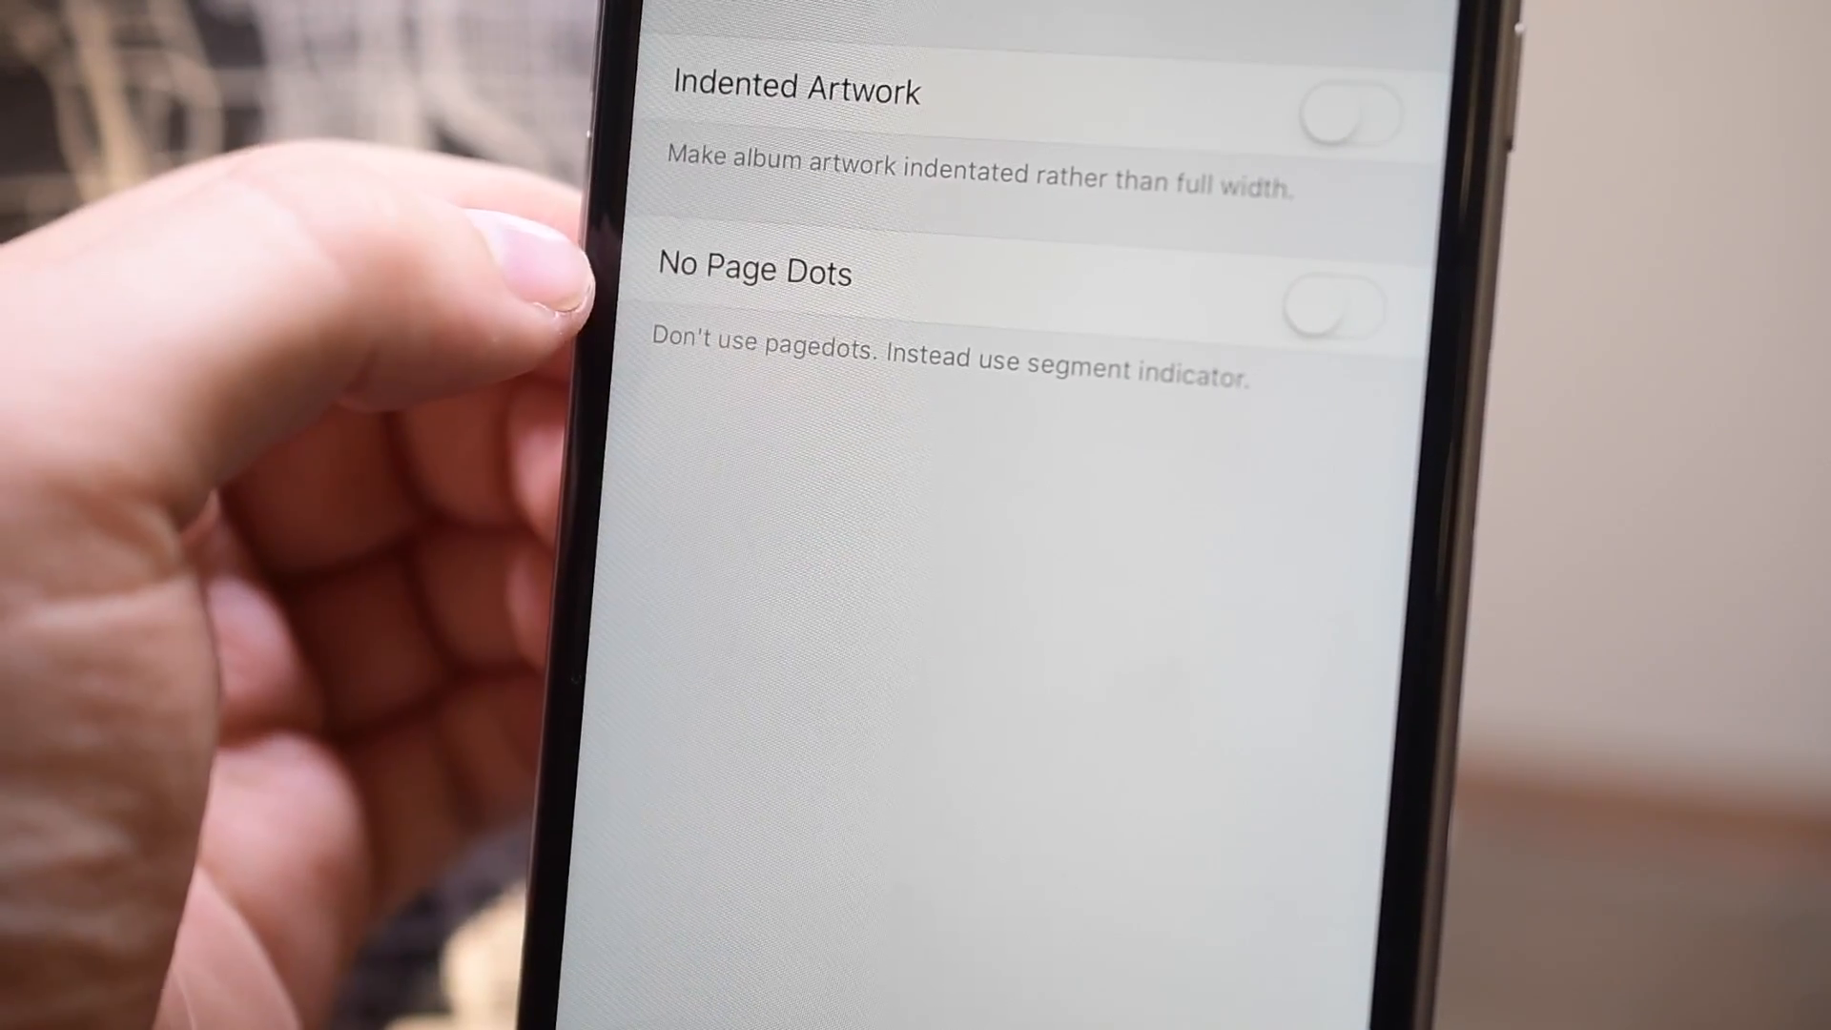
Step: Return from the Advanced options to the main Notum settings page
left_click(1333, 305)
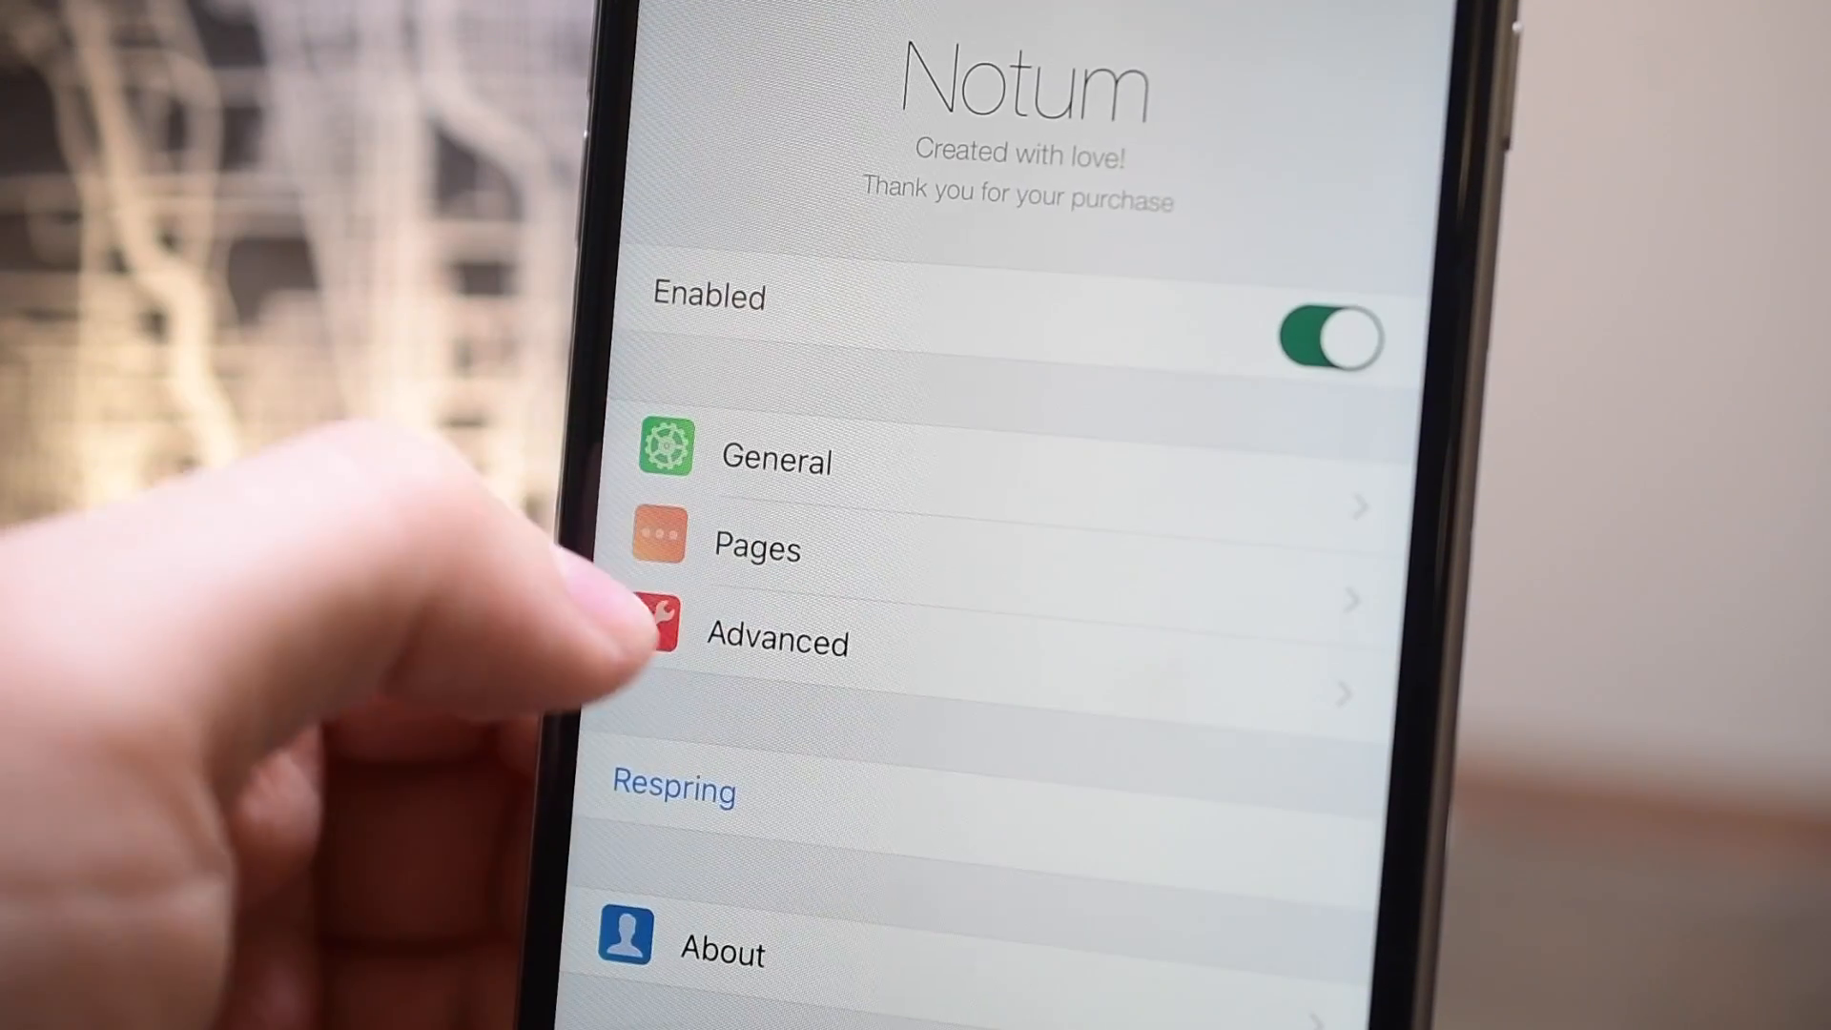
left_click(778, 641)
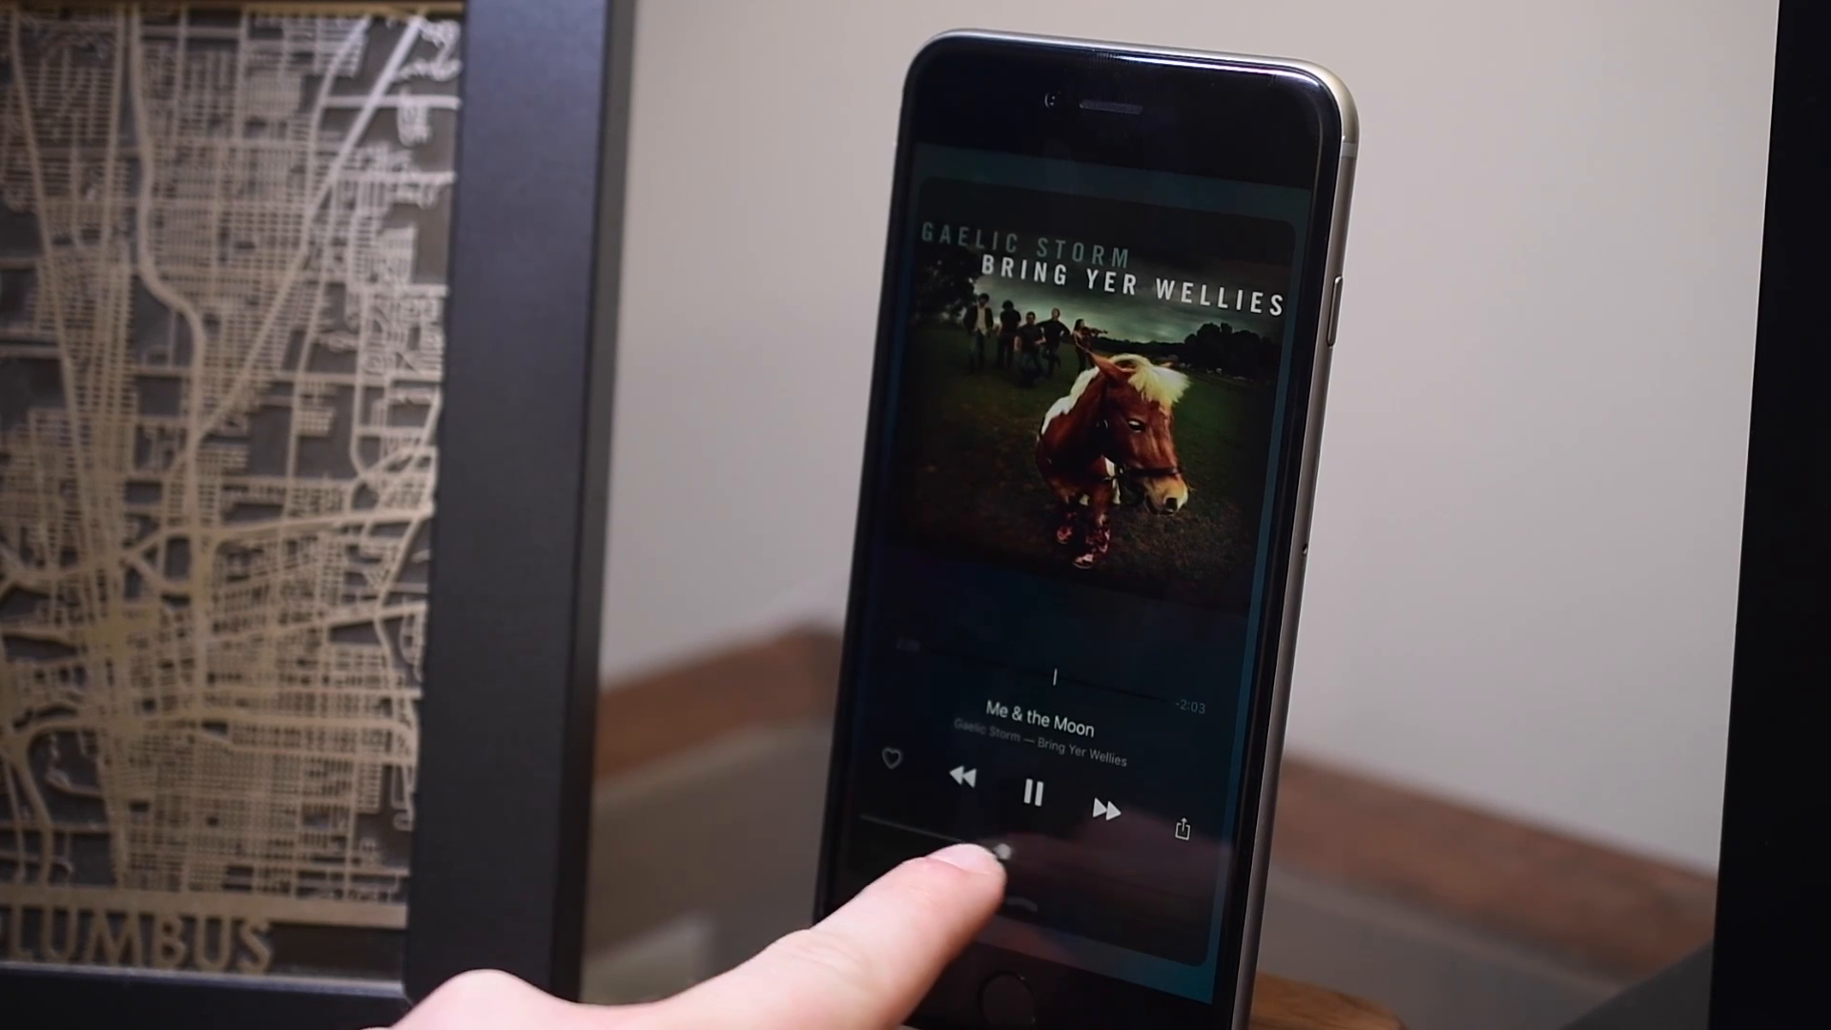
left_click(1032, 793)
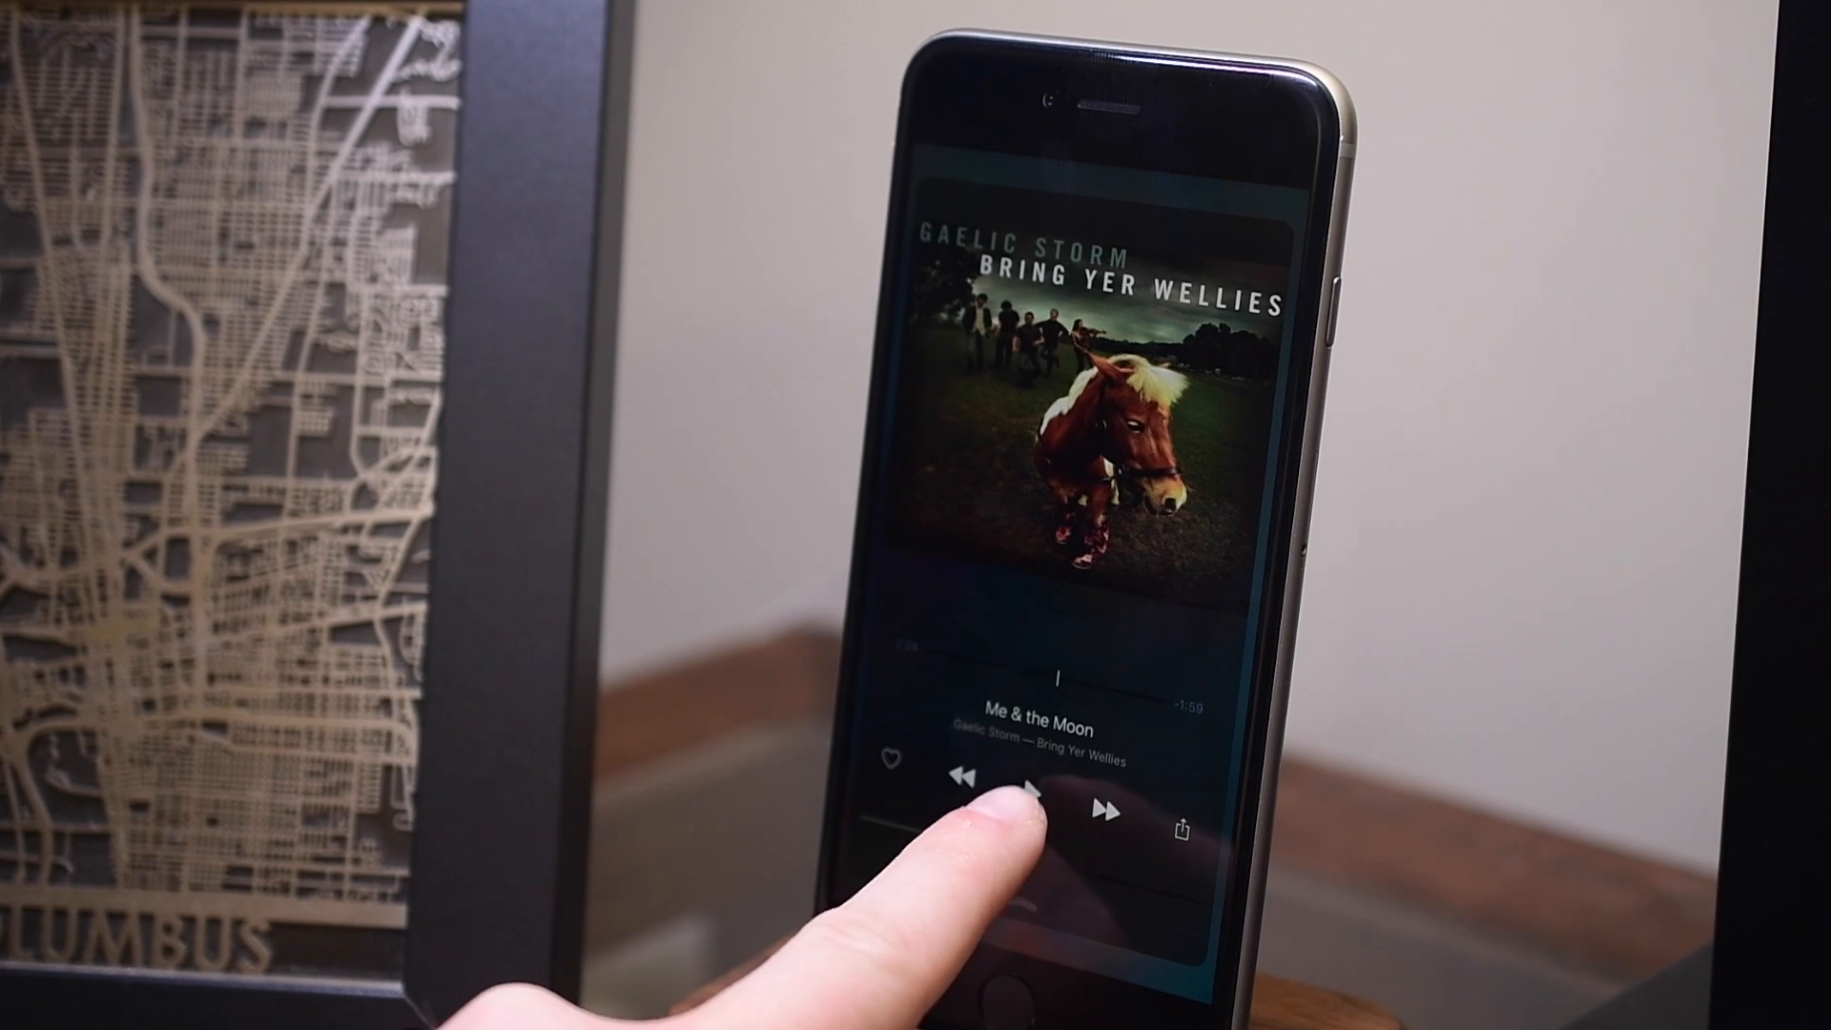
left_click(1018, 799)
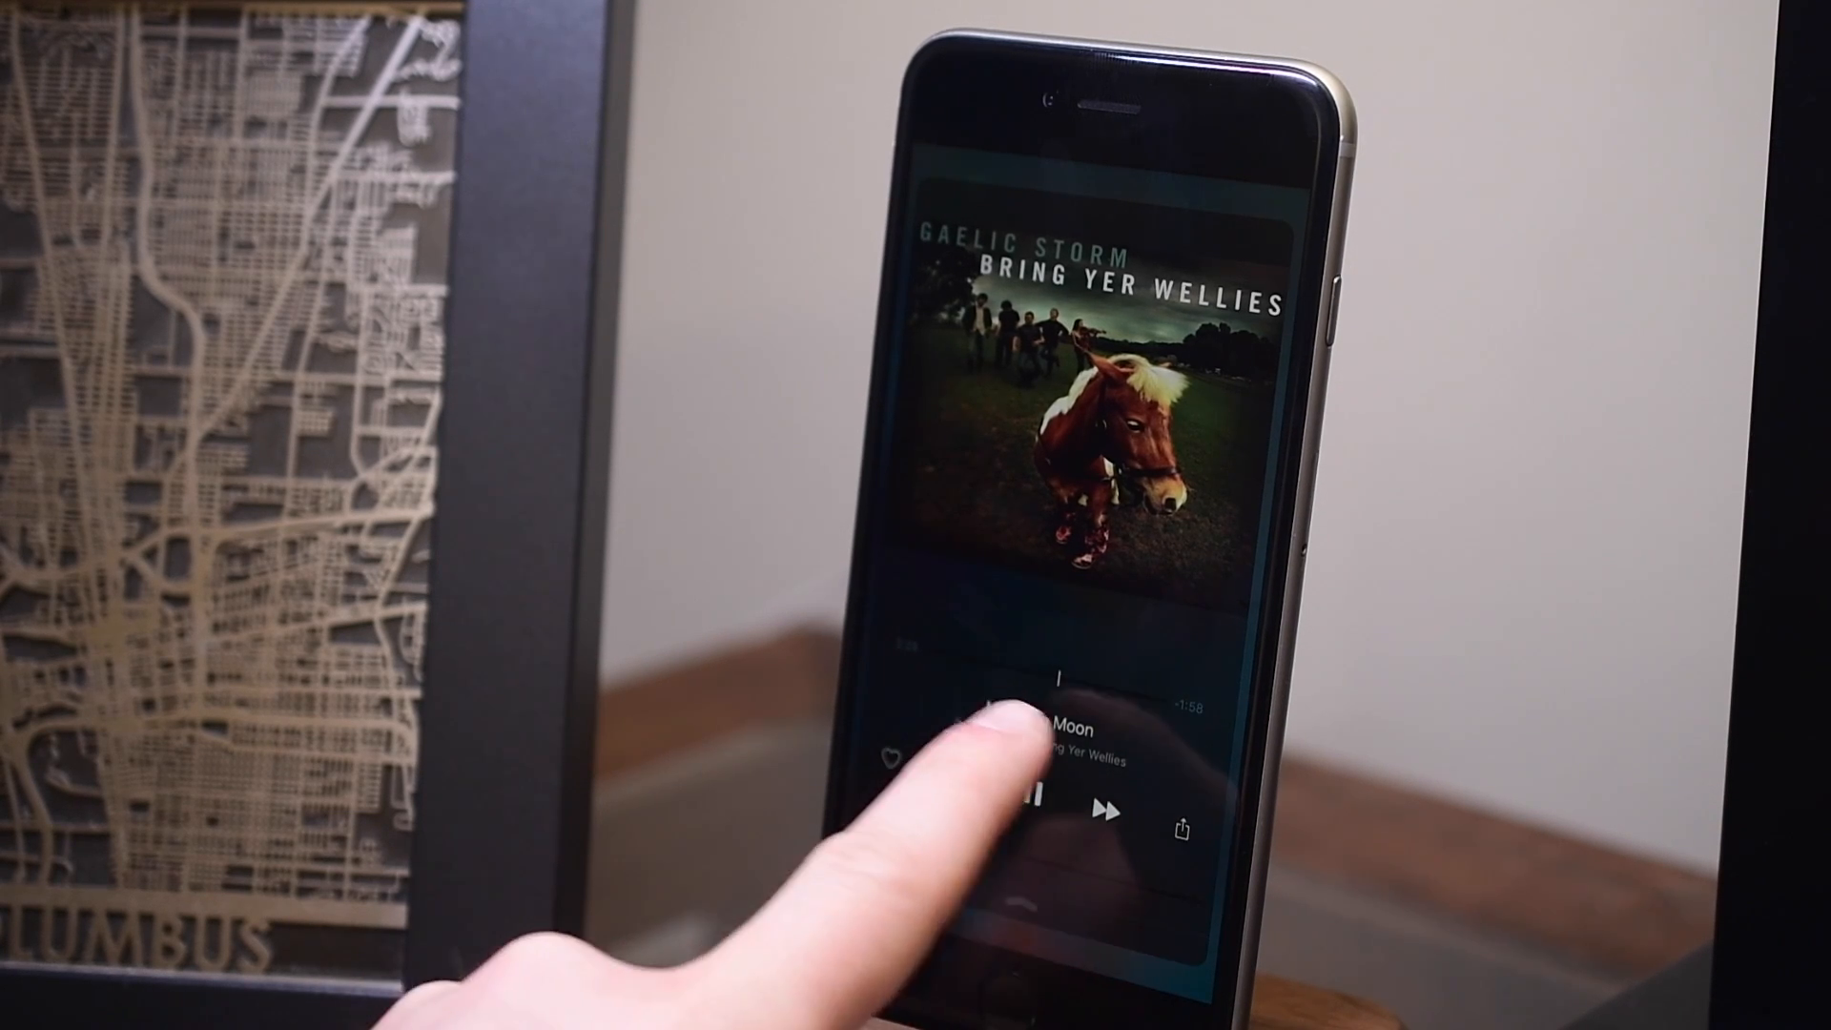
left_click(1032, 793)
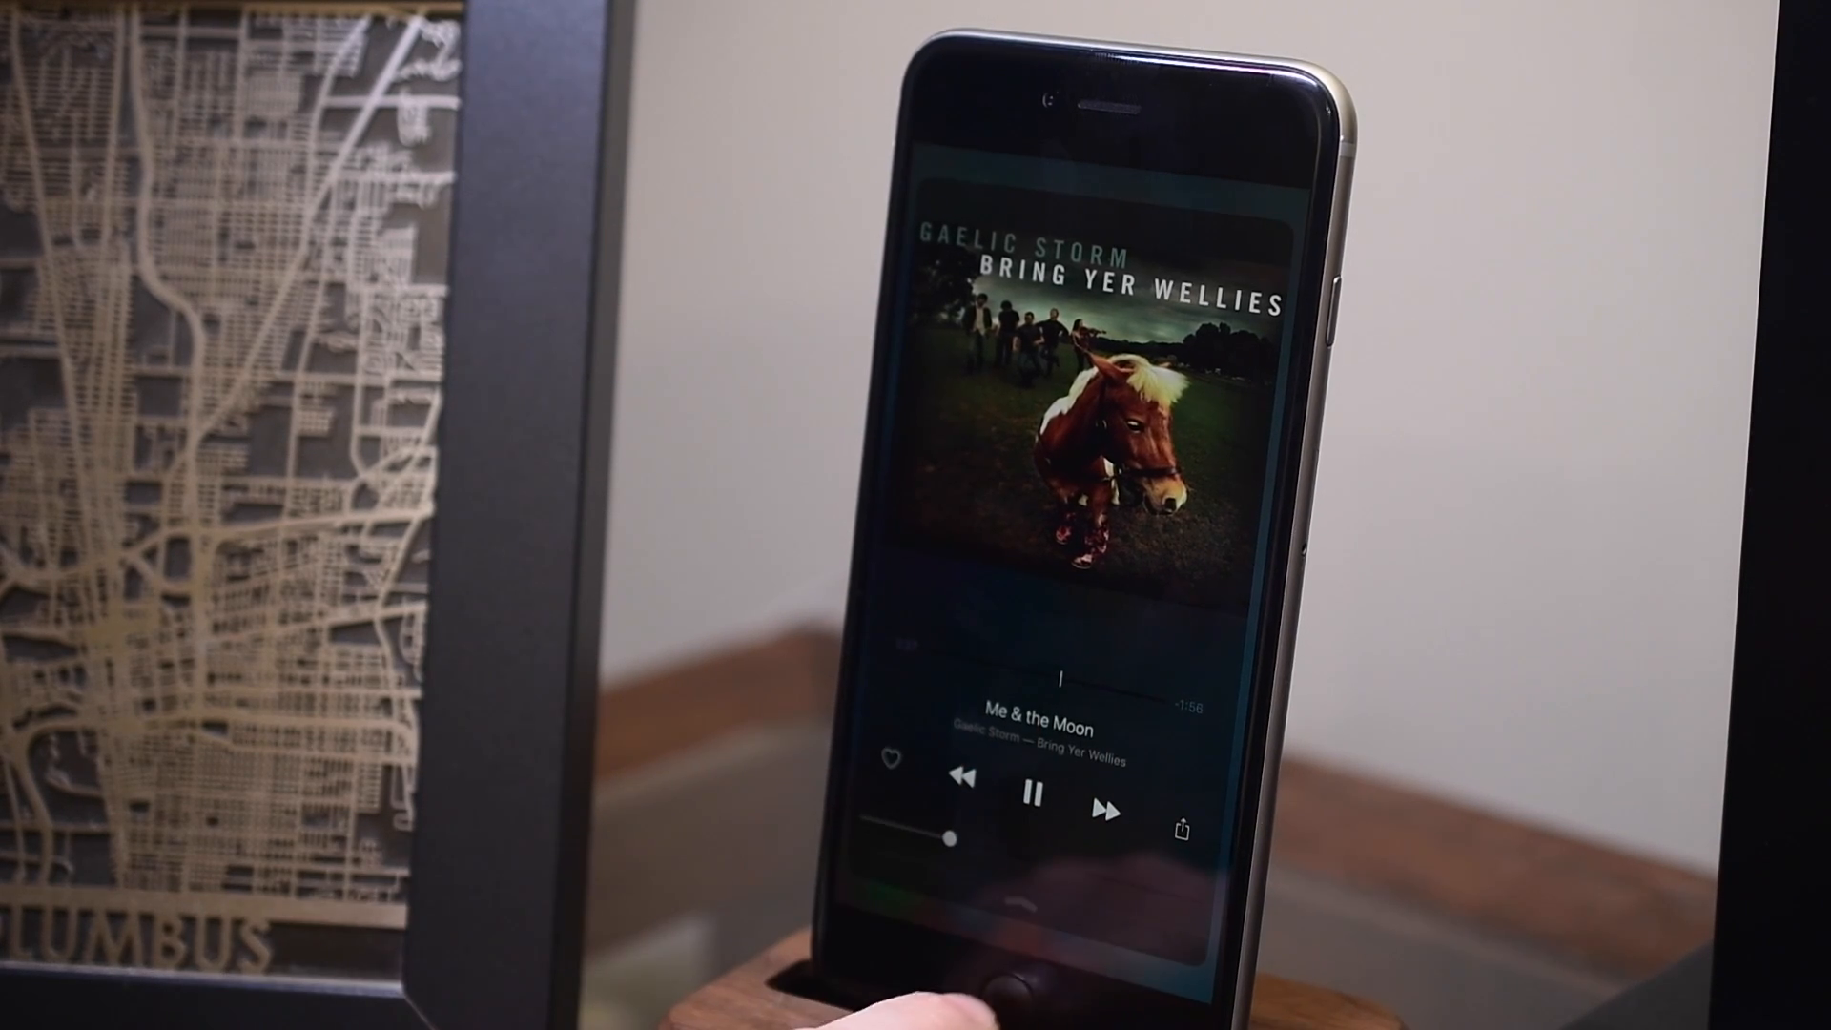